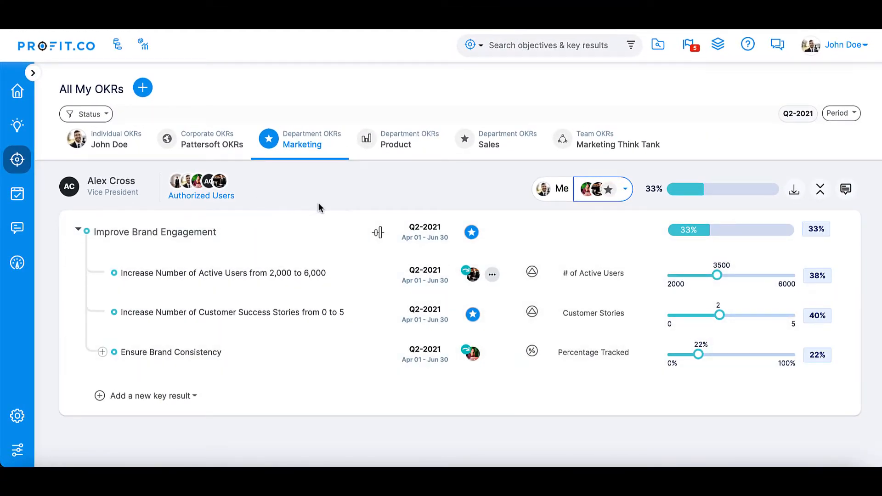
Step: Open Improve Brand Engagement, expand its full details and view its Alignments
{"action": "left_click", "coordinate": [155, 232]}
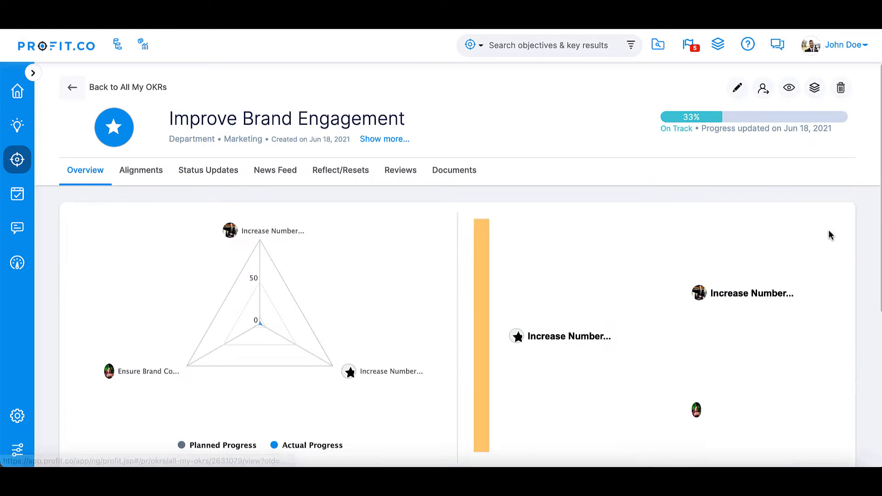
{"action": "left_click", "coordinate": [384, 139]}
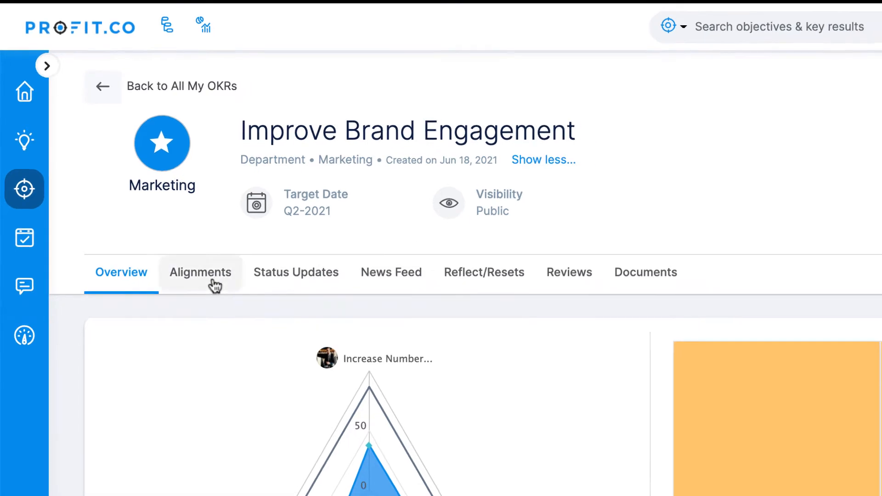
{"action": "left_click", "coordinate": [200, 272]}
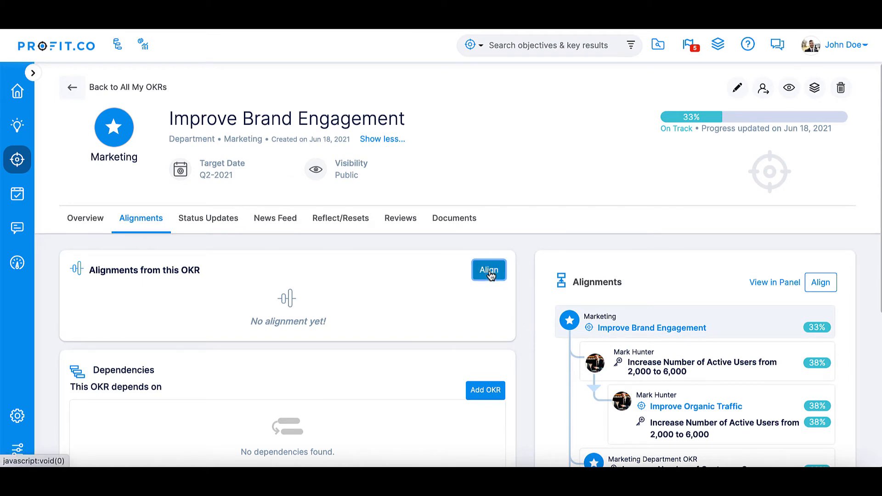
Step: Align the objective to Pattersoft's 'Establish Pattersoft as the foremost help desk software' OKR and update
{"action": "left_click", "coordinate": [487, 269]}
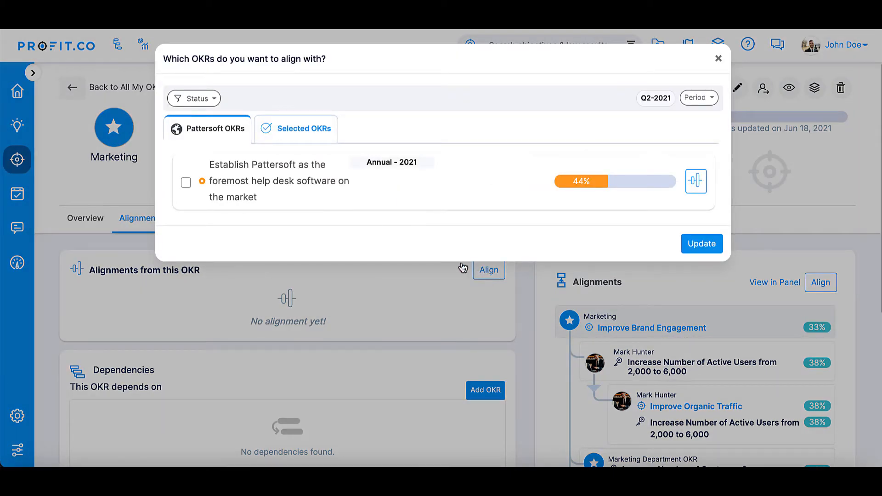
{"action": "left_click", "coordinate": [186, 182]}
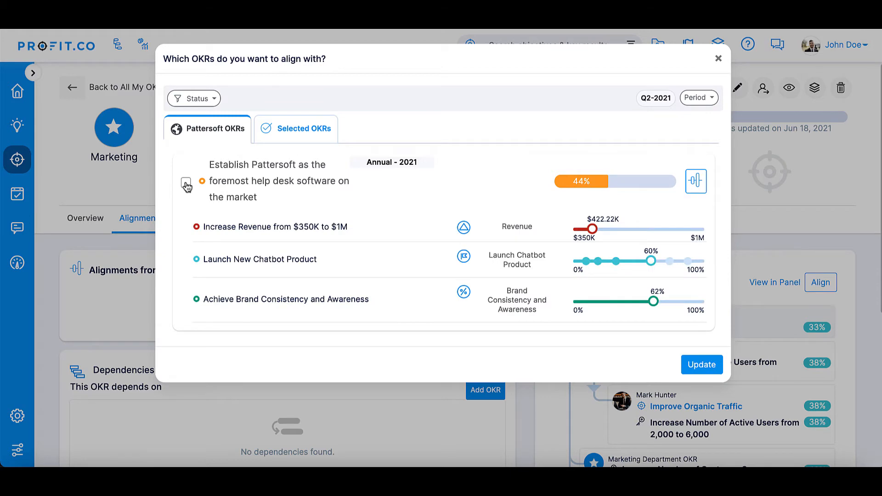
{"action": "left_click", "coordinate": [186, 184]}
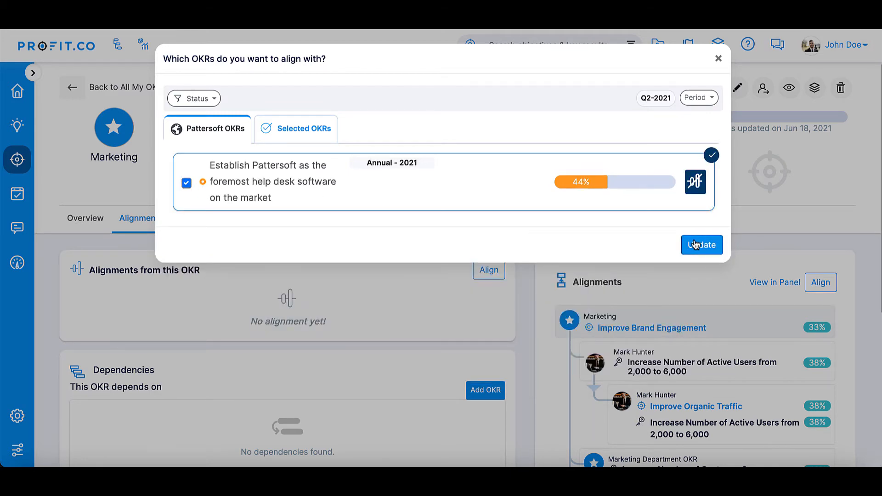
{"action": "left_click", "coordinate": [701, 244]}
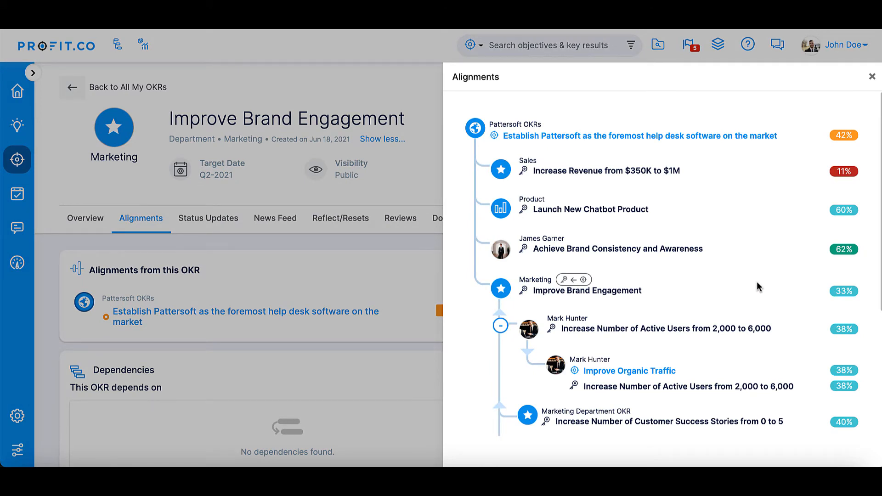
Step: Expand Ensure Brand Consistency's key results in the alignment tree, close it and move to Dependencies
{"action": "scroll", "scroll_direction": "down", "scroll_amount": 3}
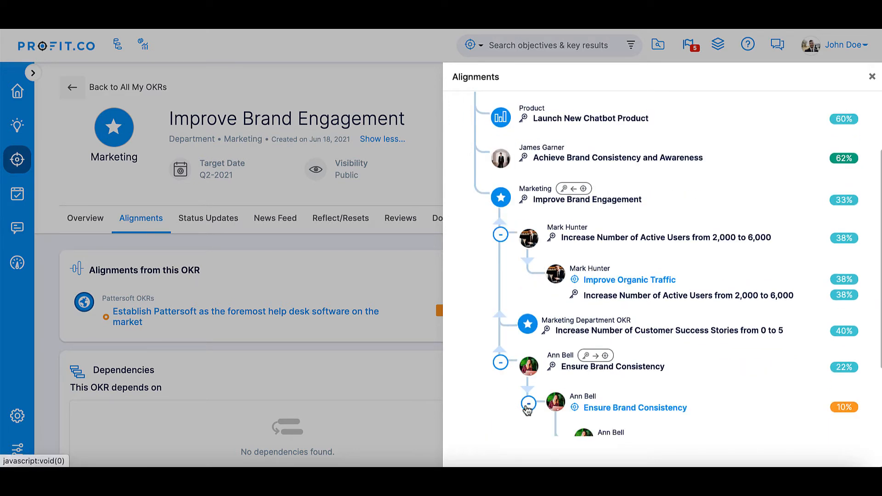
{"action": "left_click", "coordinate": [527, 402]}
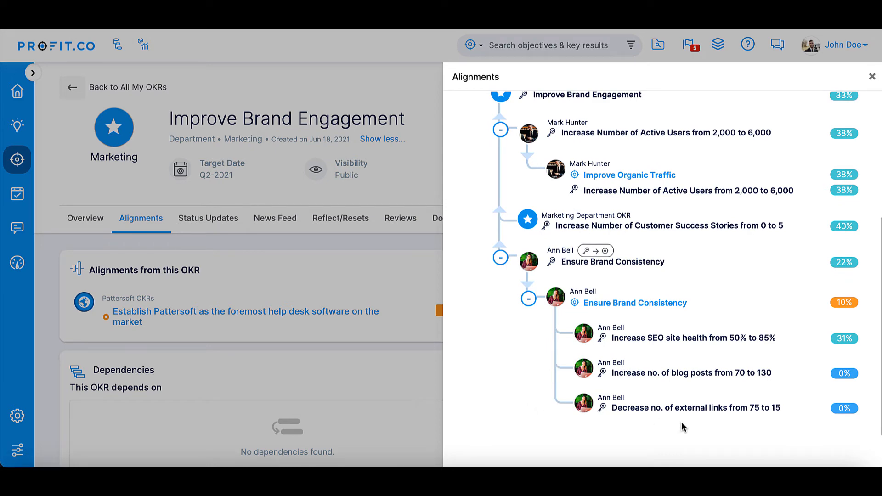
{"action": "left_click", "coordinate": [871, 77]}
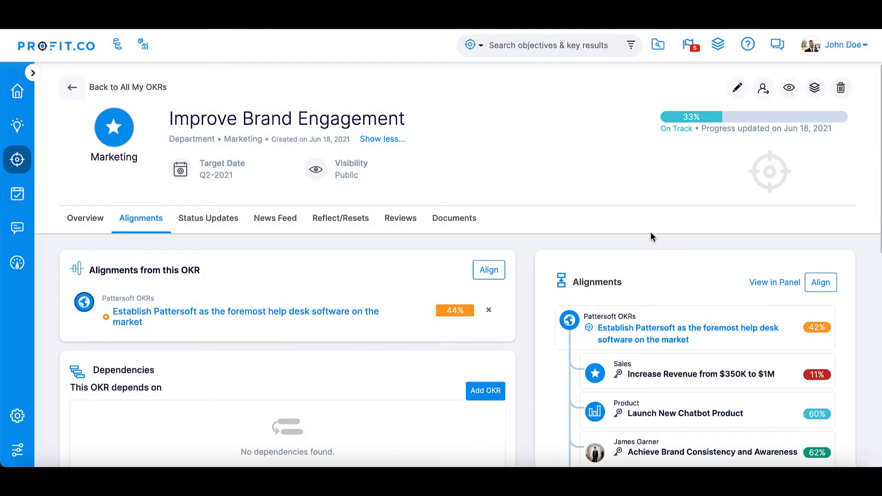
{"action": "scroll", "scroll_direction": "down", "scroll_amount": 3}
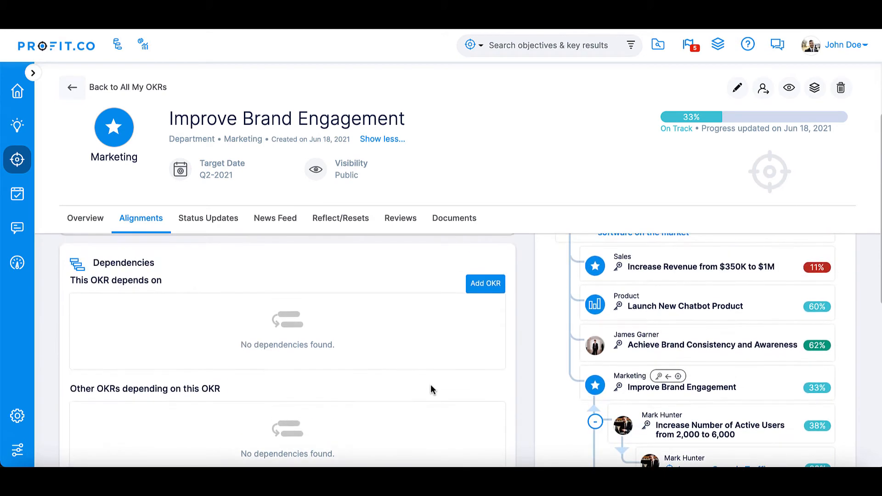
Step: Tick Create Inspired Marketing Materials among employee OKR dependencies, dismiss the picker and return to Overview
{"action": "left_click", "coordinate": [484, 283]}
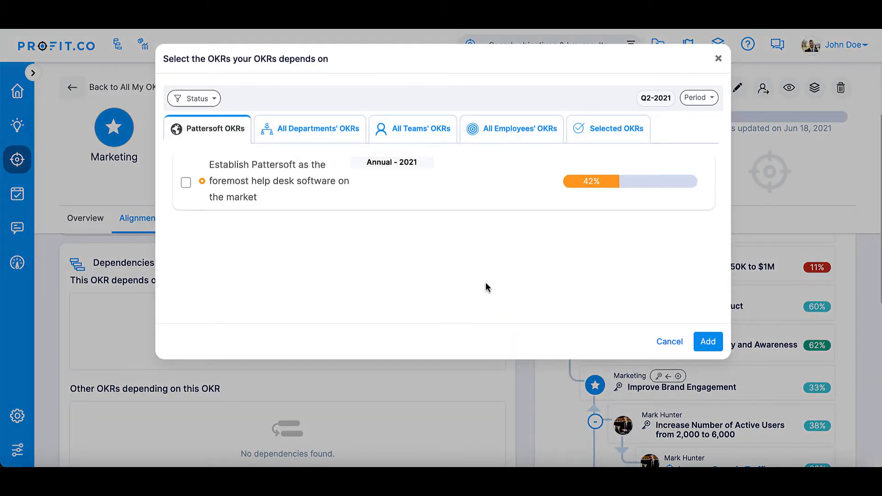
{"action": "mouse_move", "coordinate": [495, 259]}
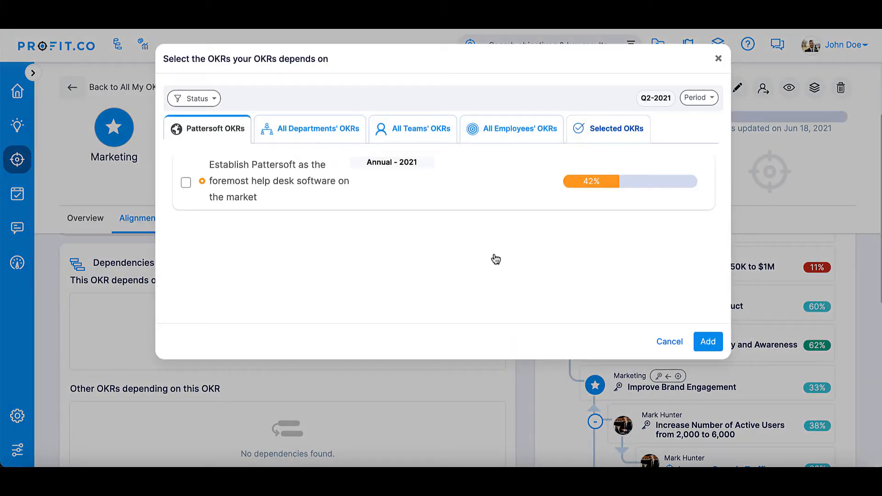
{"action": "left_click", "coordinate": [511, 129]}
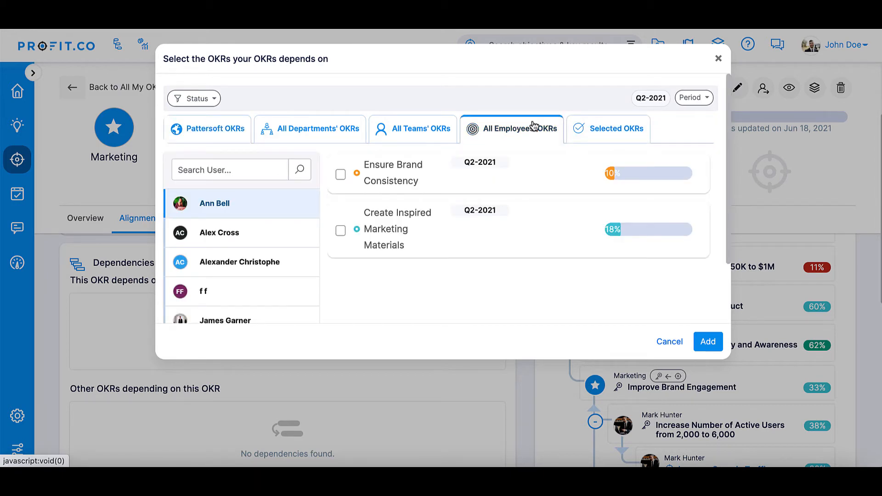
{"action": "left_click", "coordinate": [340, 231]}
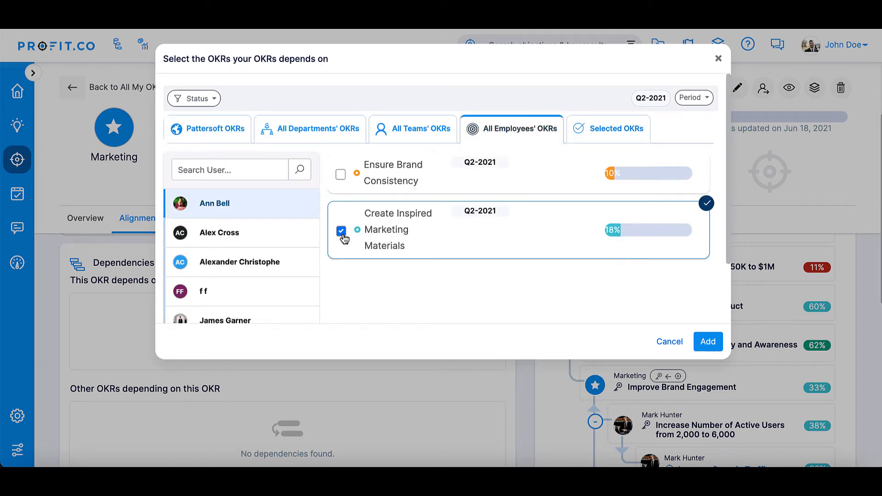
{"action": "left_click", "coordinate": [670, 341]}
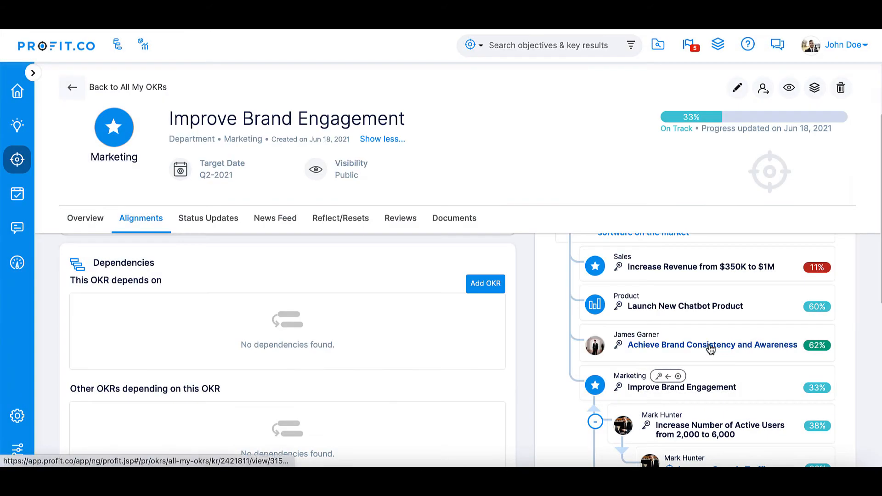
{"action": "left_click", "coordinate": [84, 218]}
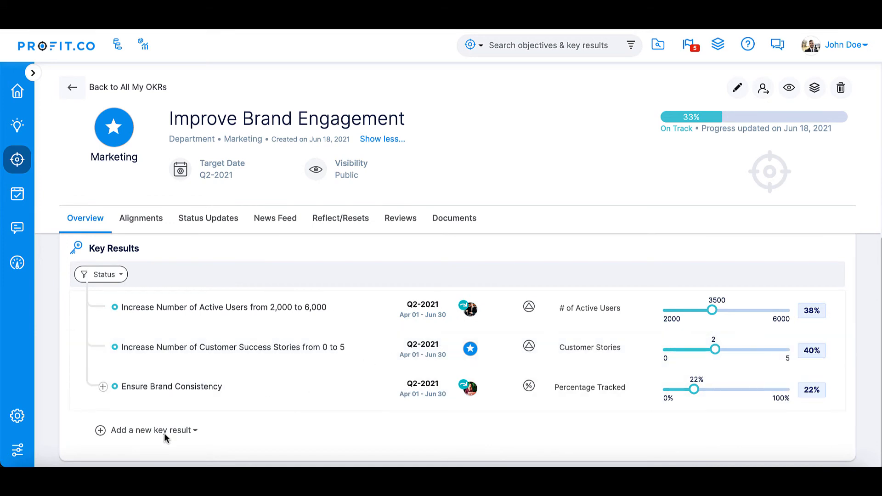
Step: Start a new key result via the full form, typed as Increase KPI, and bring up the KPI chooser
{"action": "left_click", "coordinate": [151, 430]}
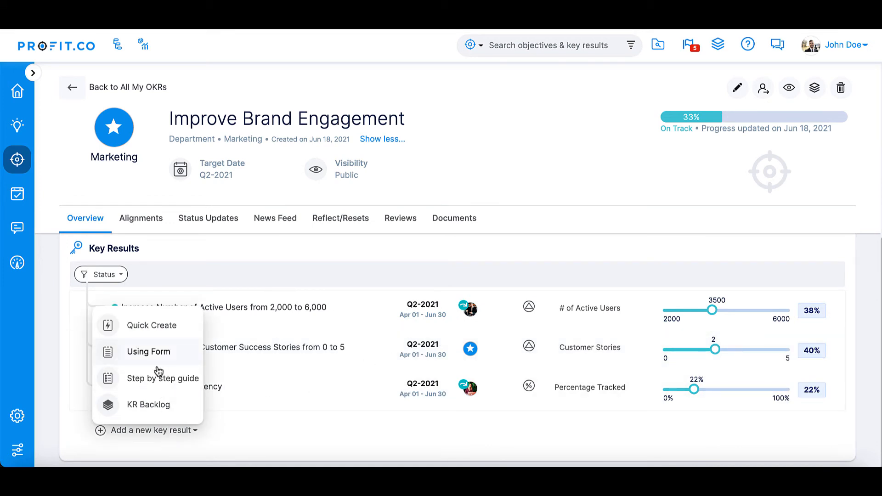
{"action": "left_click", "coordinate": [149, 351]}
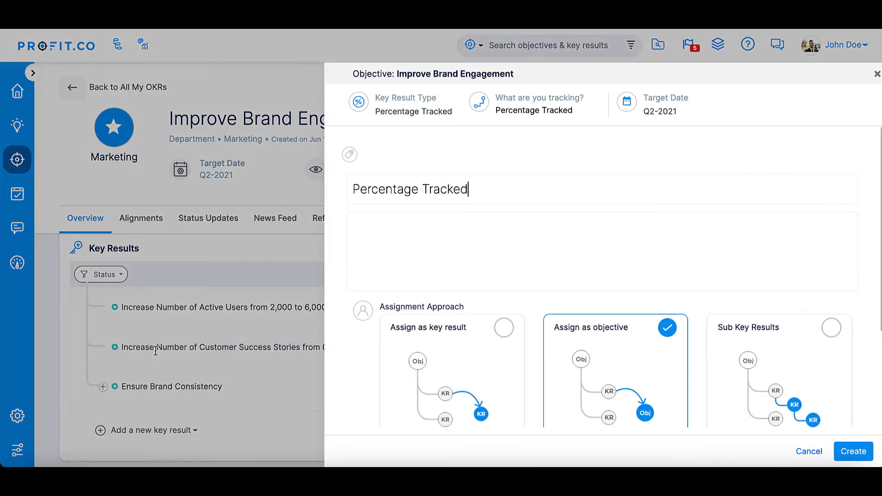
{"action": "left_click", "coordinate": [413, 104]}
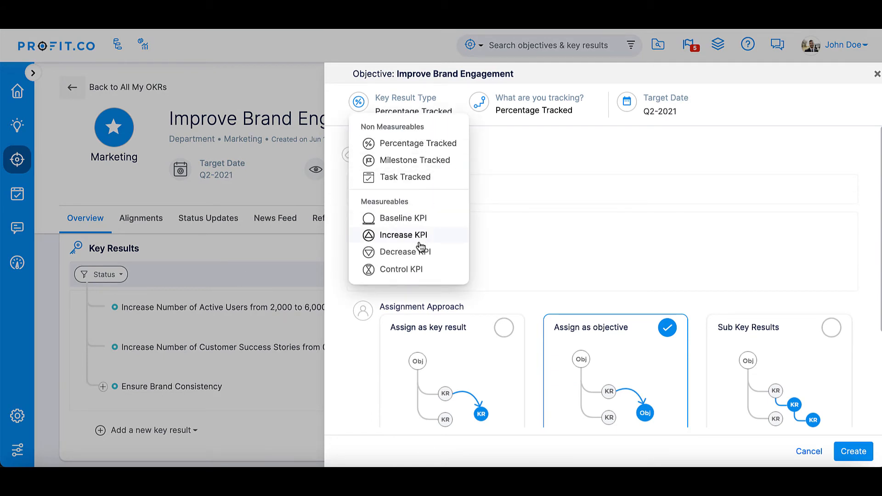
{"action": "left_click", "coordinate": [403, 234]}
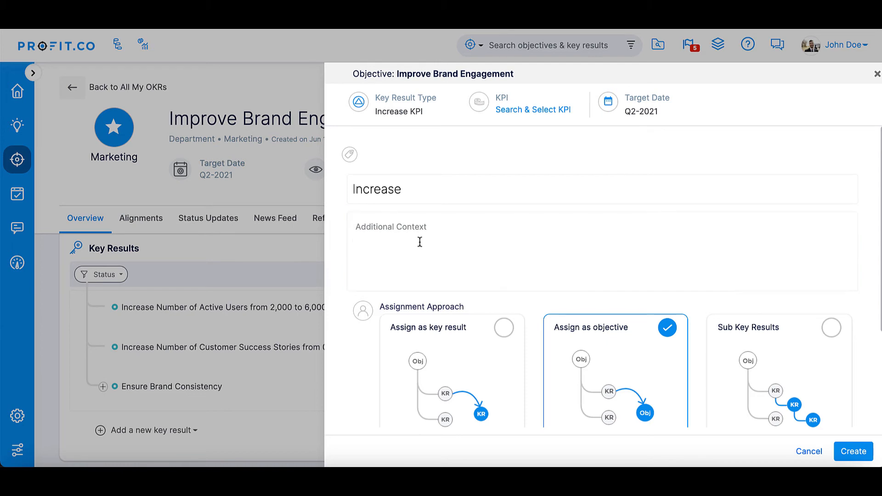
{"action": "left_click", "coordinate": [532, 110]}
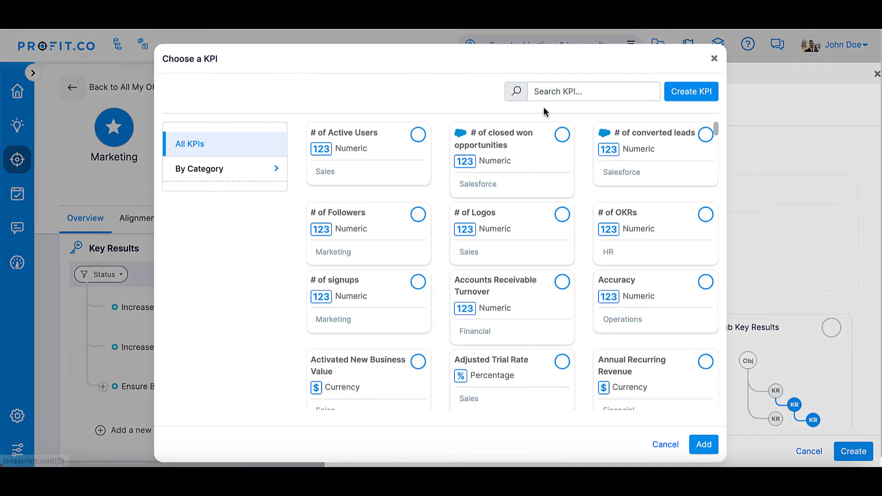
Step: Search the KPI catalogue for 'men' and add Positive Mentions On Social Media
{"action": "left_click", "coordinate": [593, 91]}
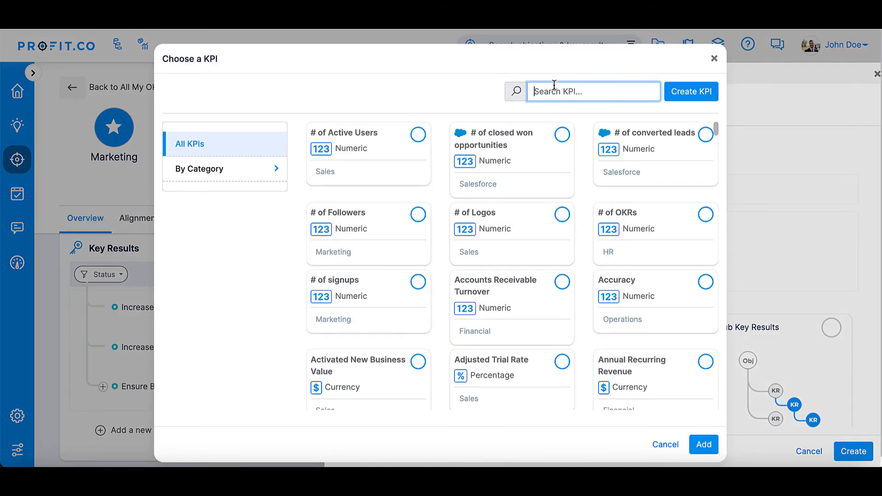
{"action": "type", "text": "men"}
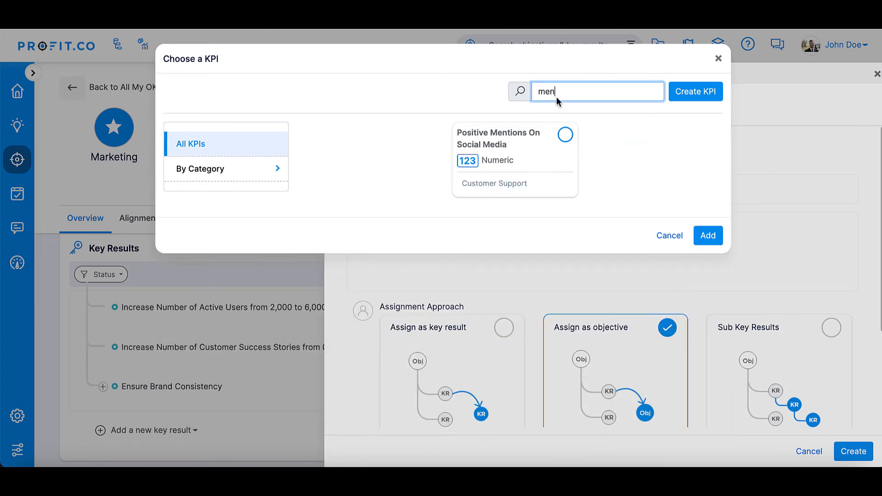
{"action": "left_click", "coordinate": [708, 235]}
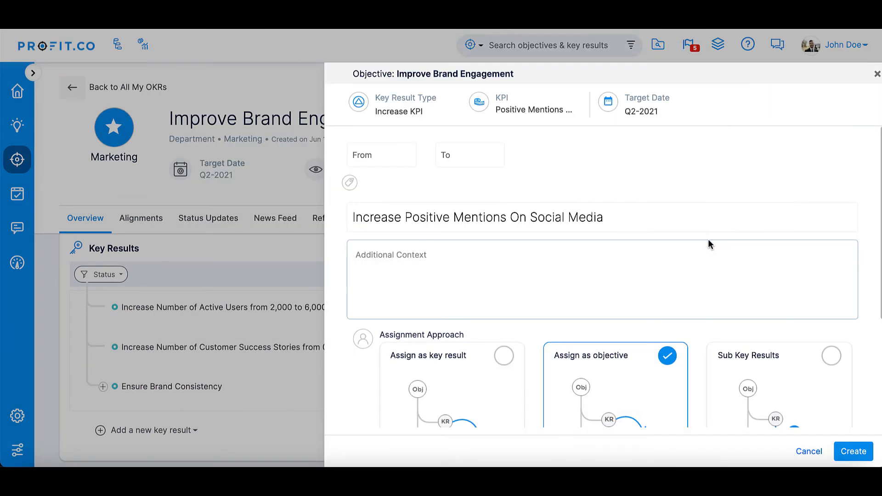
Step: Set the key result range from 25 to 100 and create it under the objective
{"action": "left_click", "coordinate": [381, 154]}
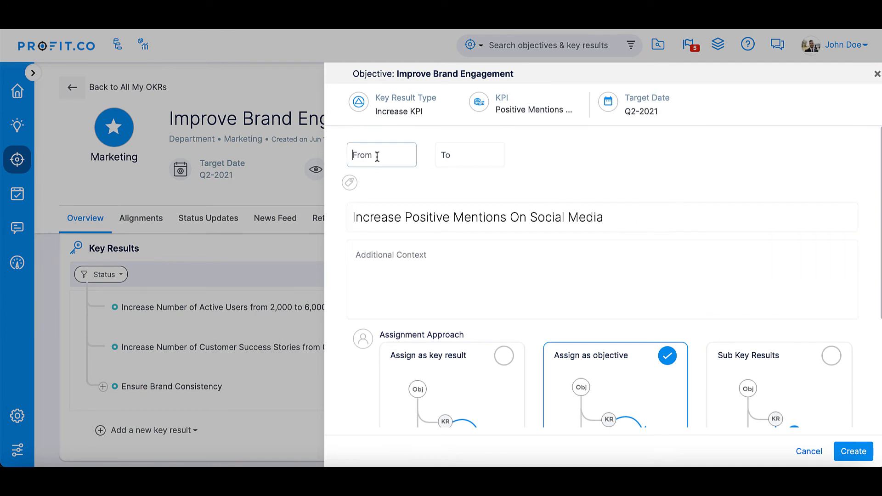
{"action": "type", "text": "1"}
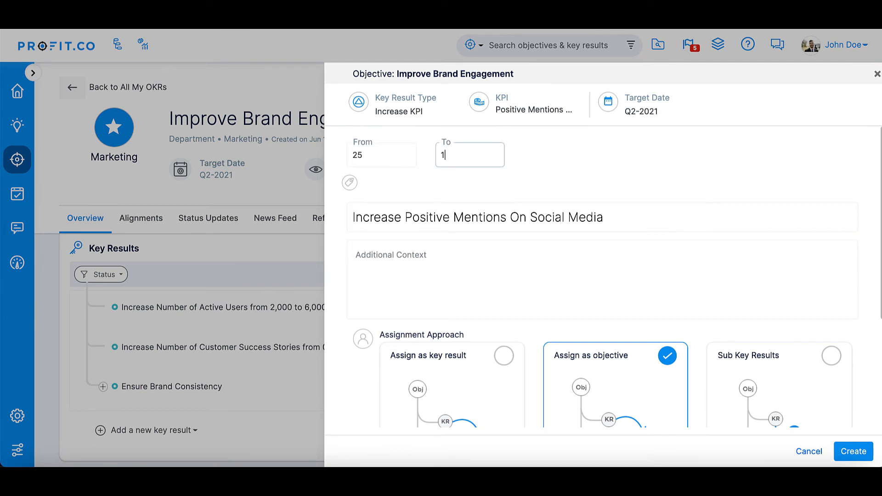
{"action": "type", "text": "00"}
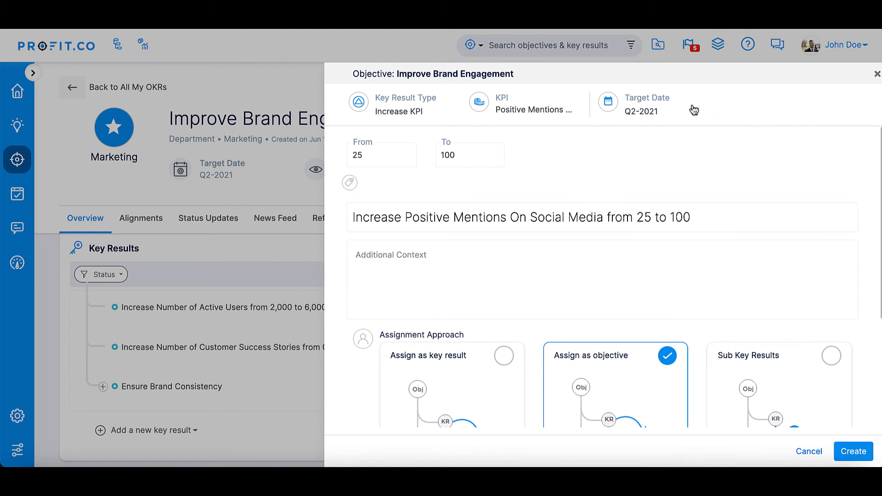
{"action": "left_click", "coordinate": [632, 104]}
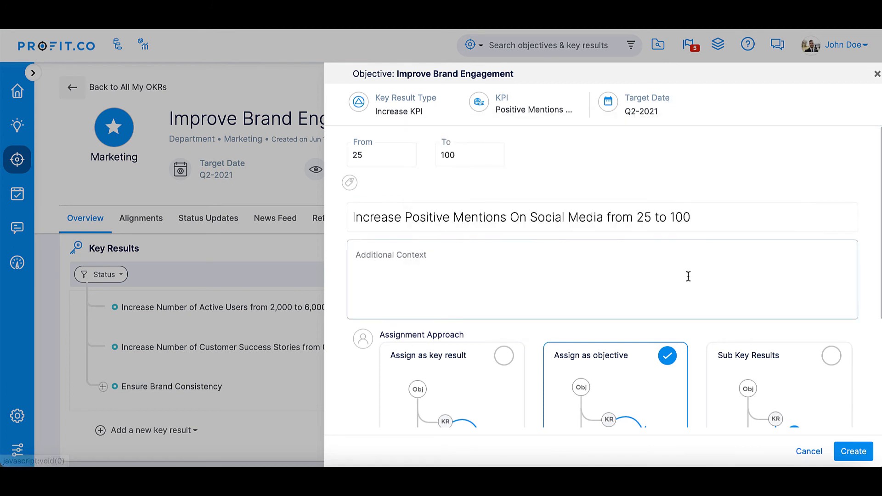
{"action": "scroll", "scroll_direction": "down", "scroll_amount": 3}
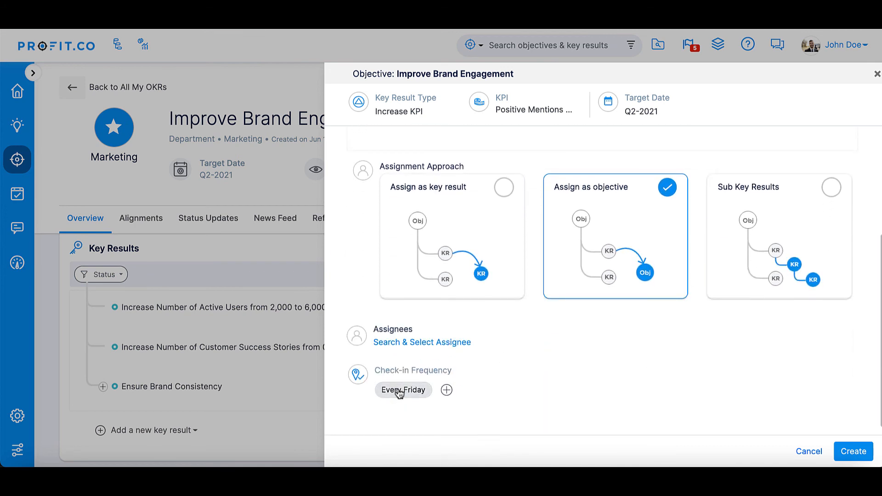
{"action": "mouse_move", "coordinate": [854, 451]}
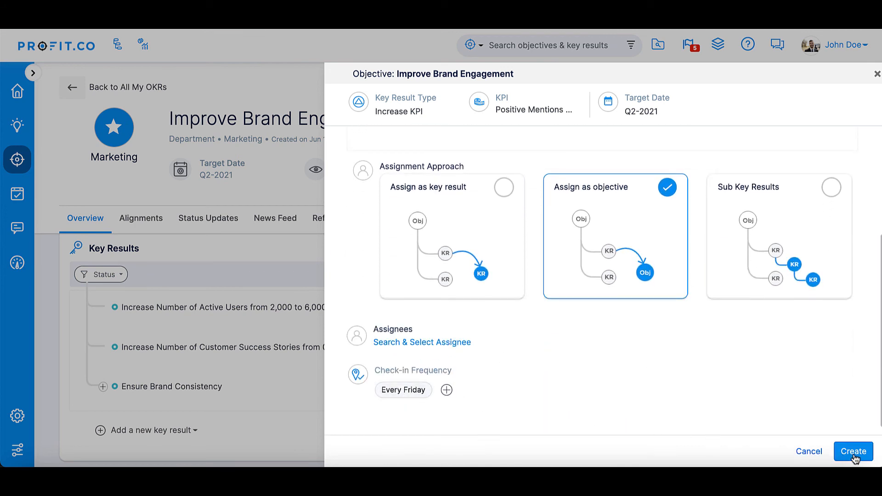
{"action": "left_click", "coordinate": [853, 451]}
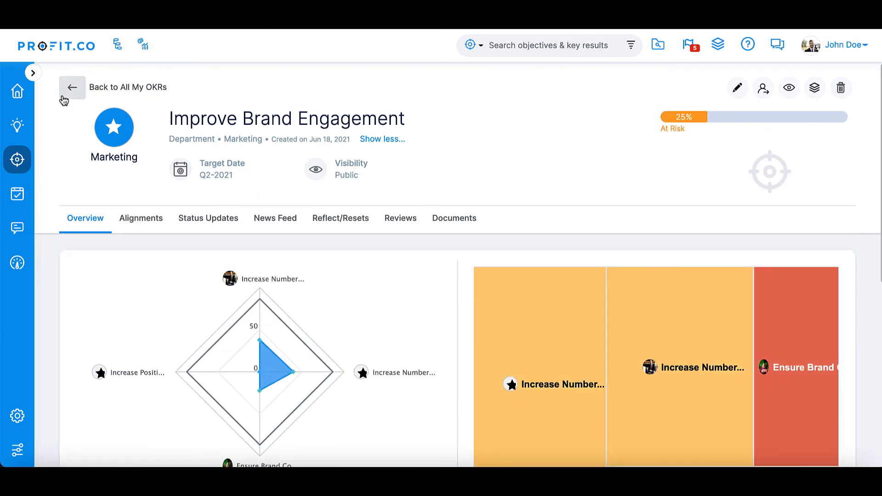
Step: Go back to All My OKRs, where the new key result shows at 0%
{"action": "left_click", "coordinate": [71, 87]}
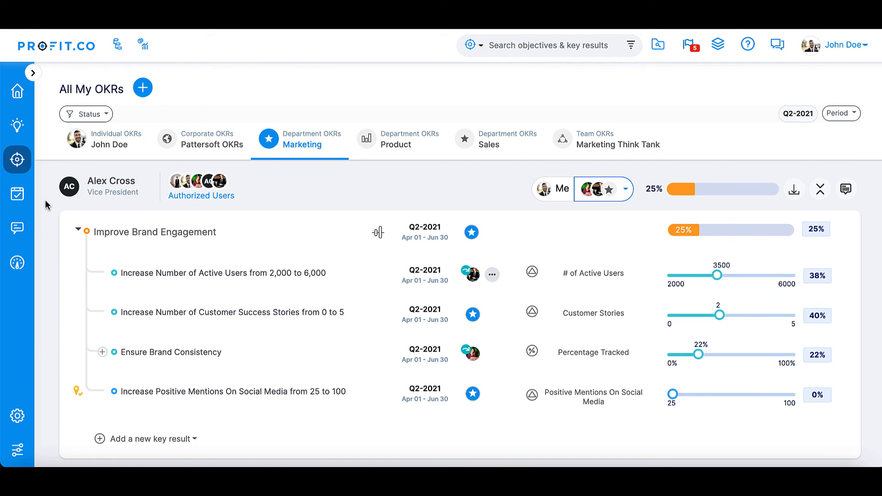
{"action": "mouse_move", "coordinate": [50, 384]}
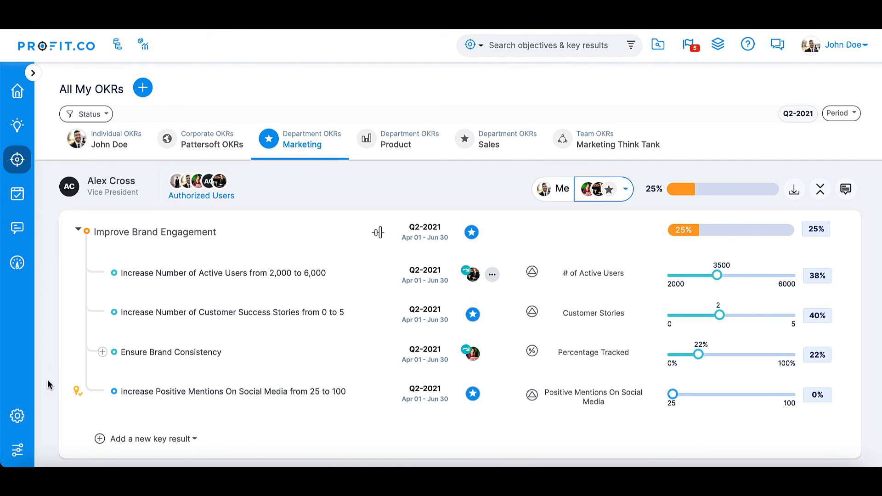